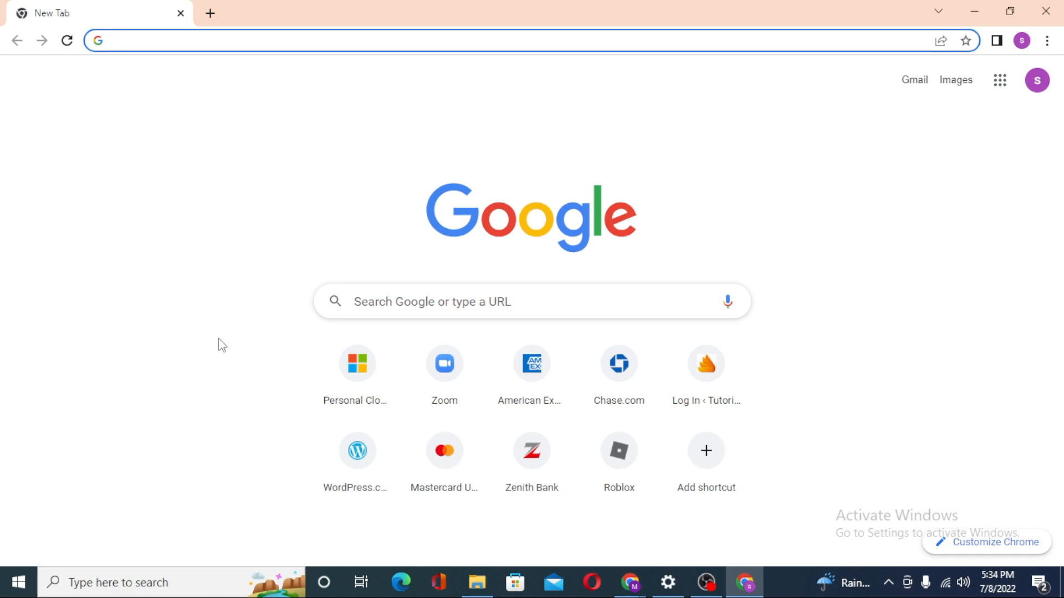
mouse_move(302, 253)
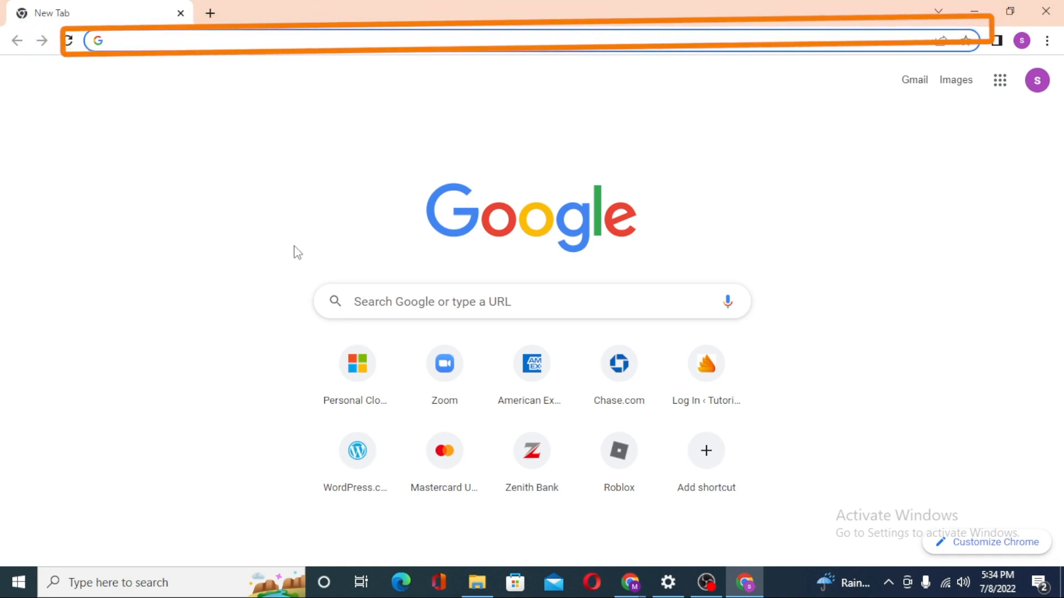
Step: Place the cursor in the address bar of the new tab
left_click(387, 40)
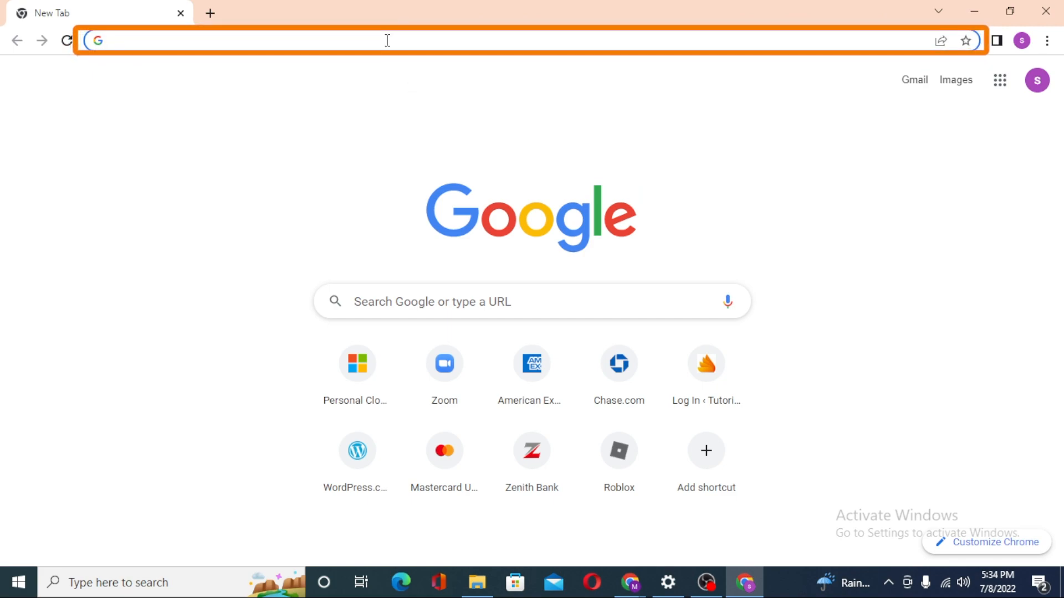
left_click(387, 40)
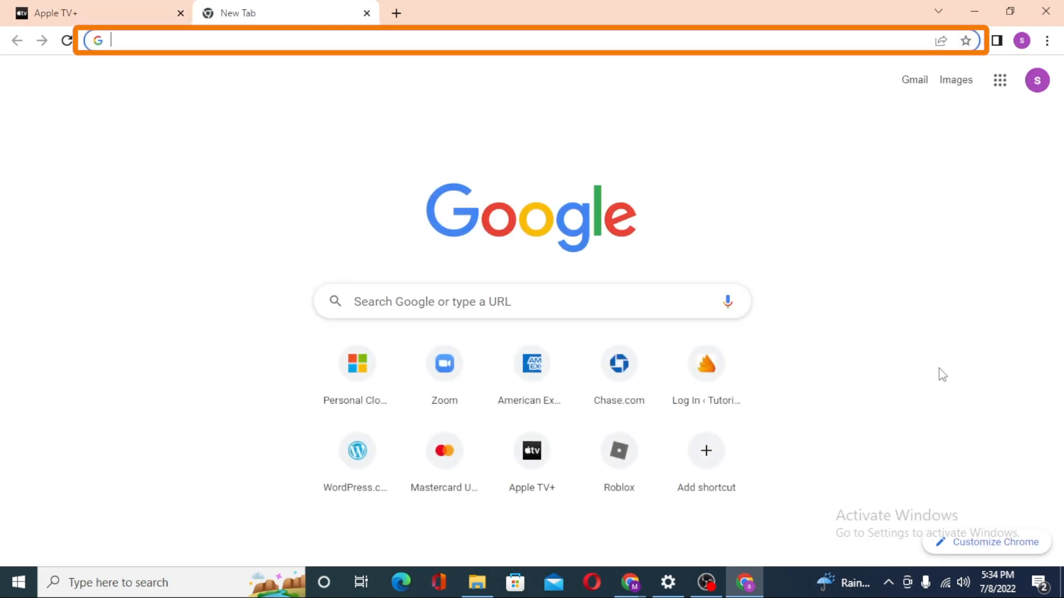
Step: Search 'apple tv login' and open the tv.apple.com Apple TV result
type("apple tv login")
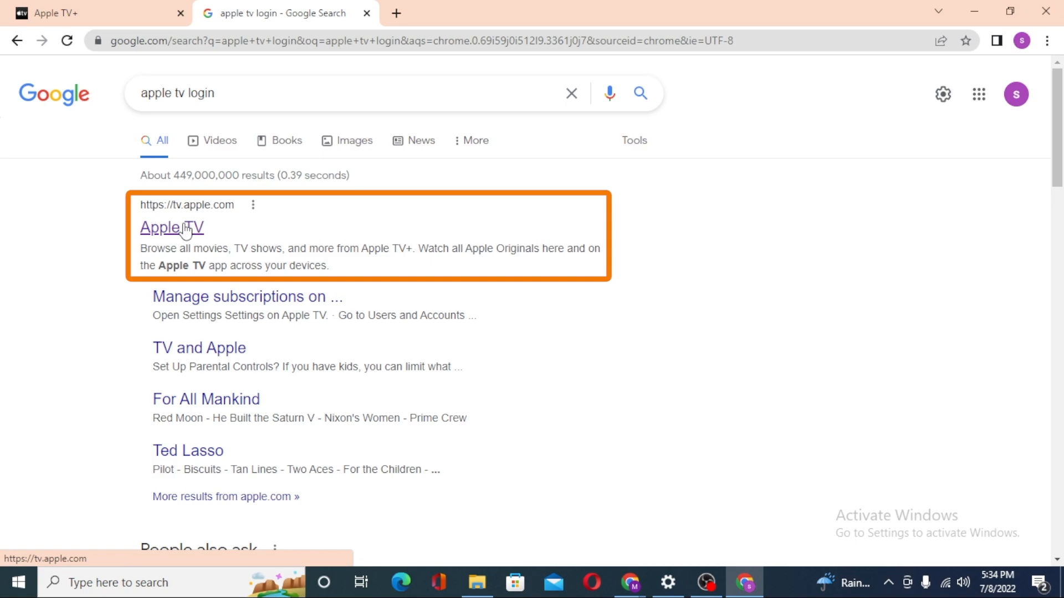
left_click(172, 227)
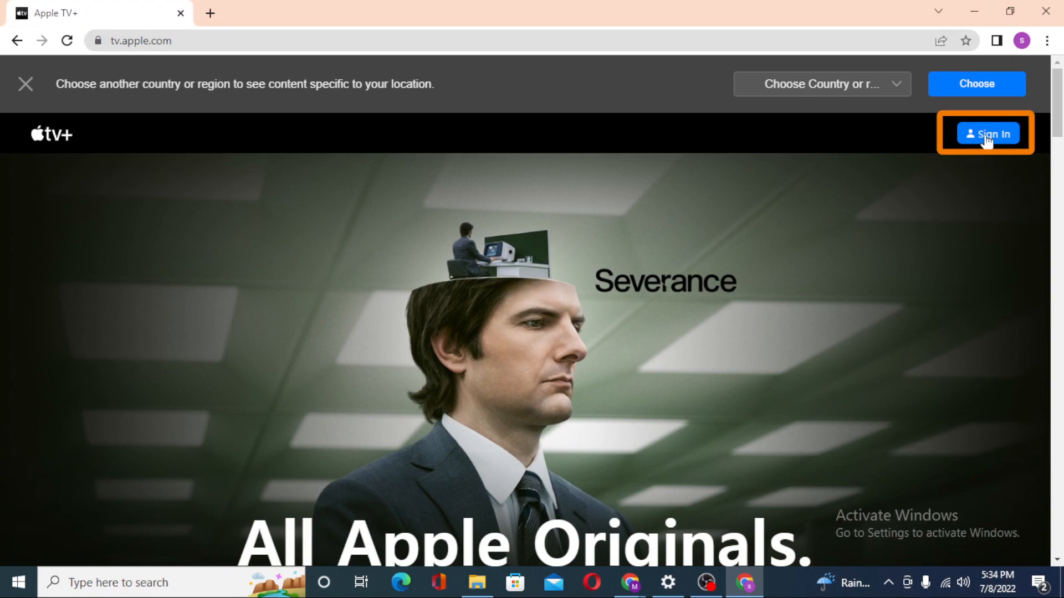
Step: Bring up the Apple ID sign-in dialog from the top-right Sign In button
left_click(987, 133)
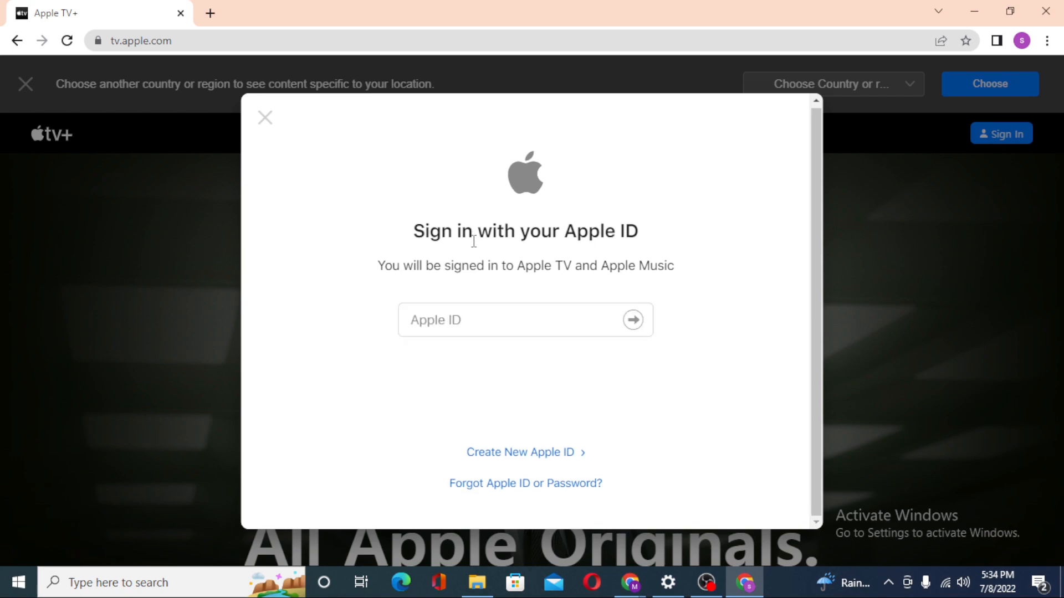
left_click(525, 320)
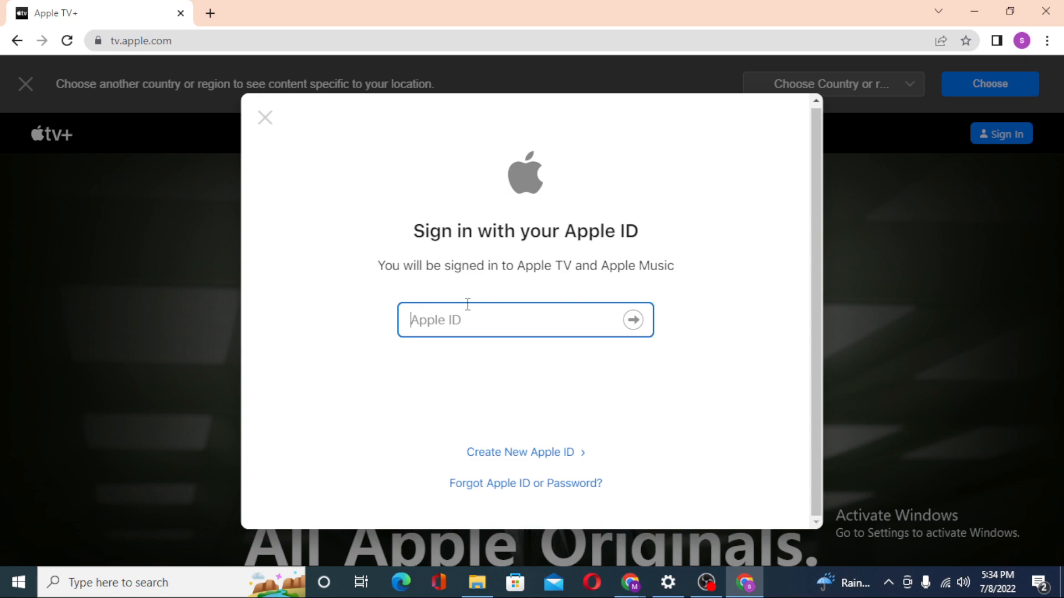
mouse_move(351, 314)
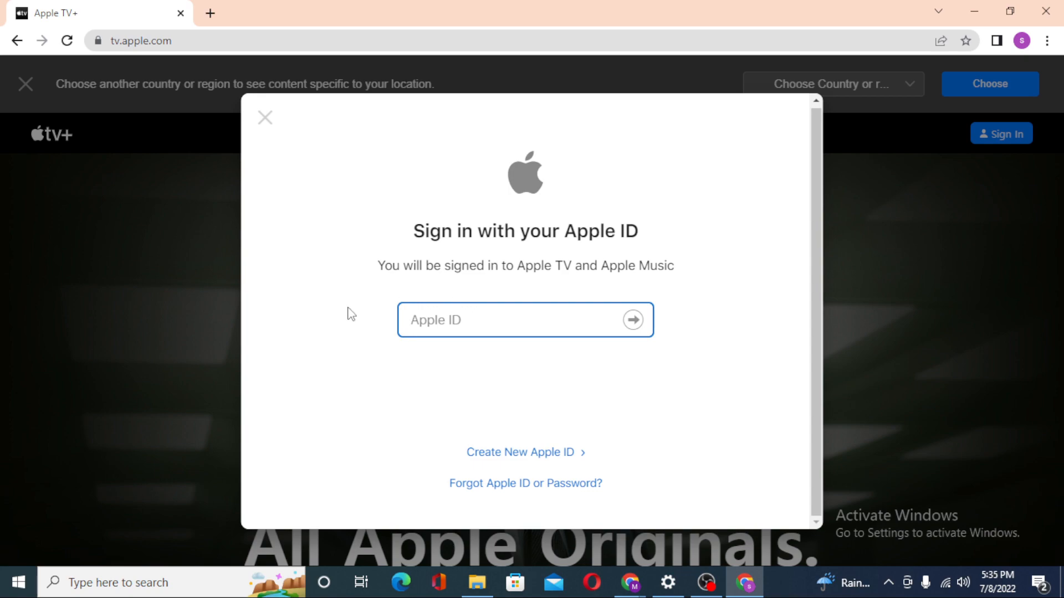
mouse_move(232, 284)
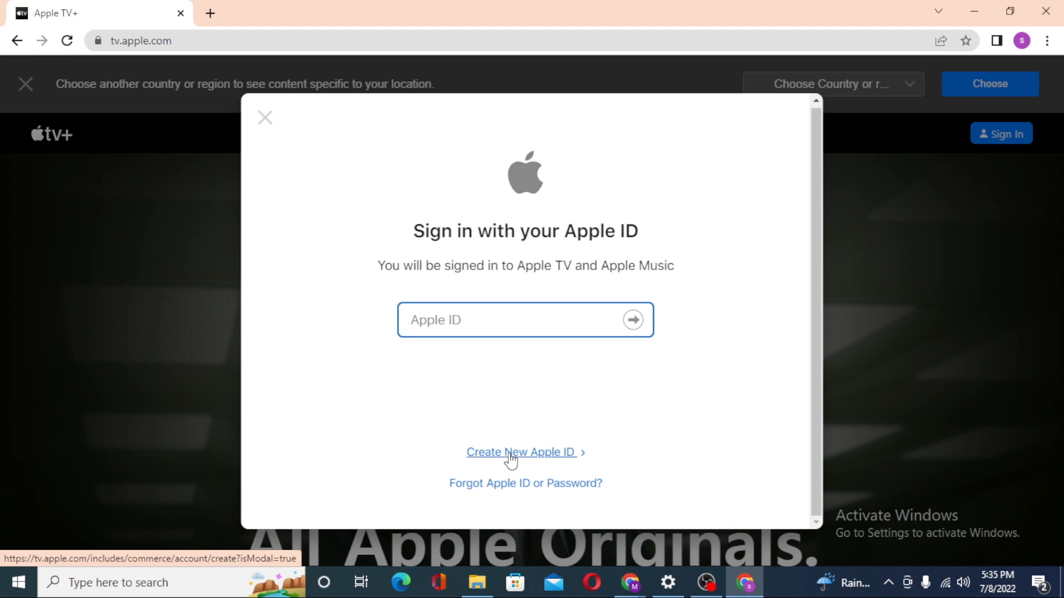
left_click(522, 320)
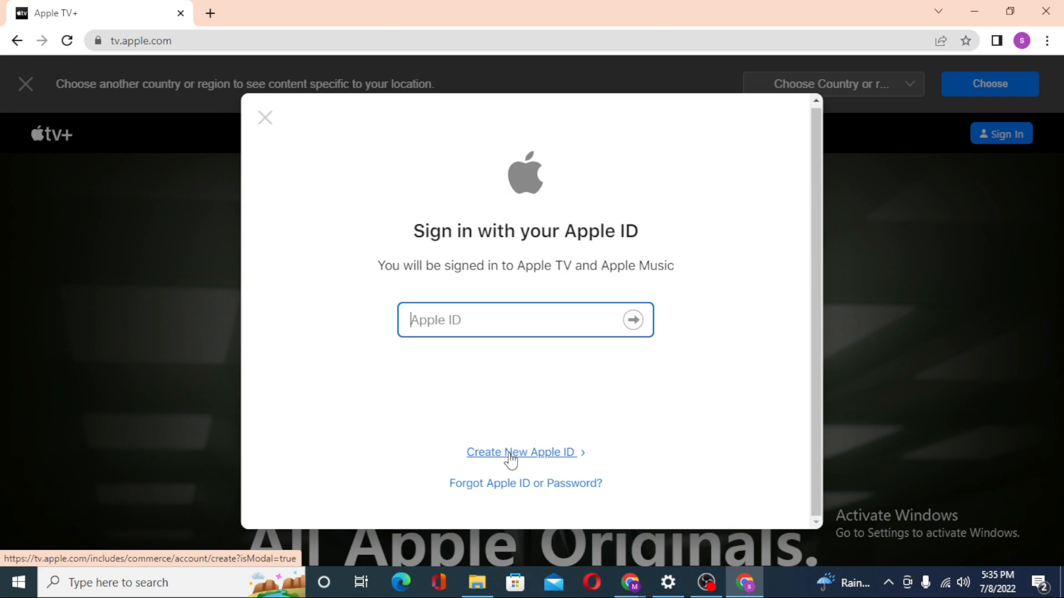
mouse_move(579, 514)
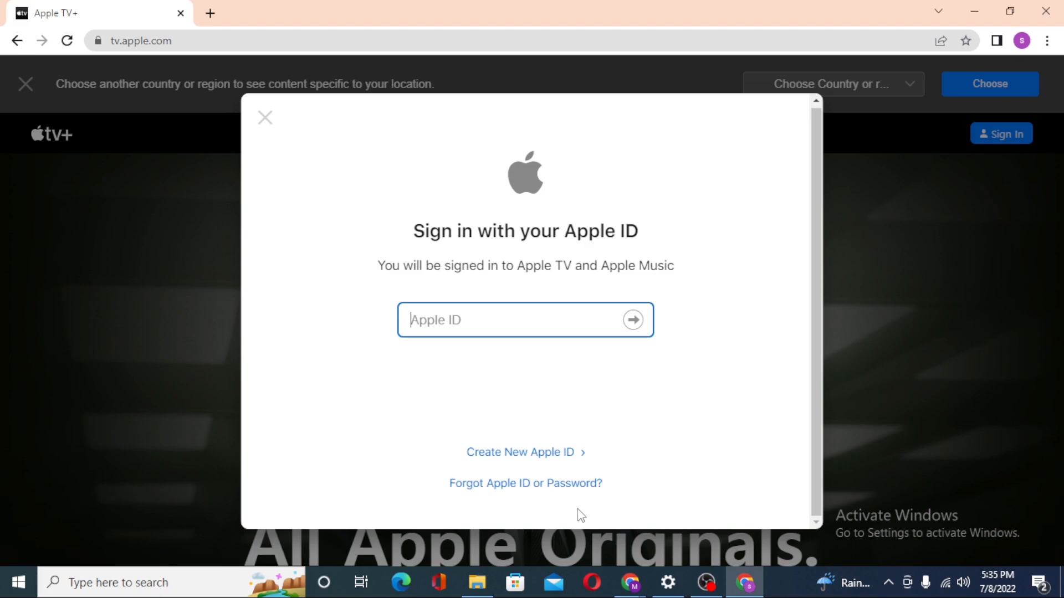
mouse_move(525, 483)
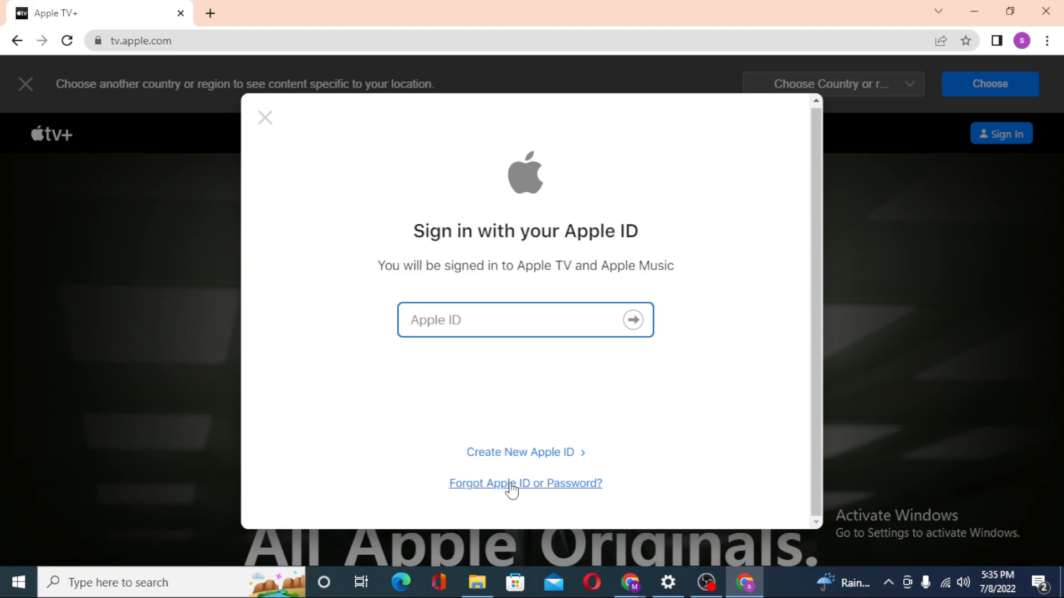
left_click(525, 320)
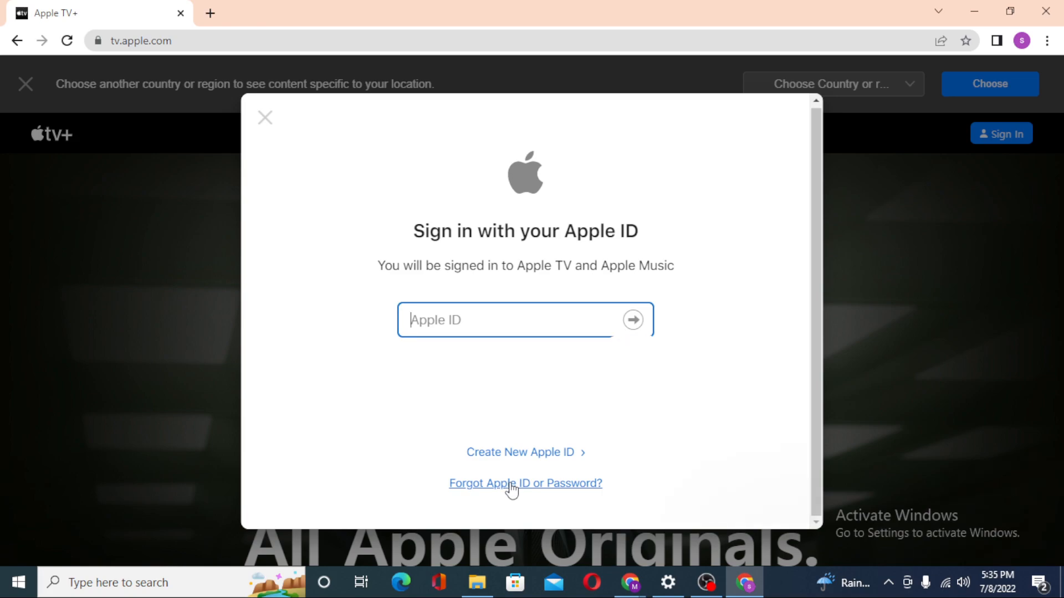